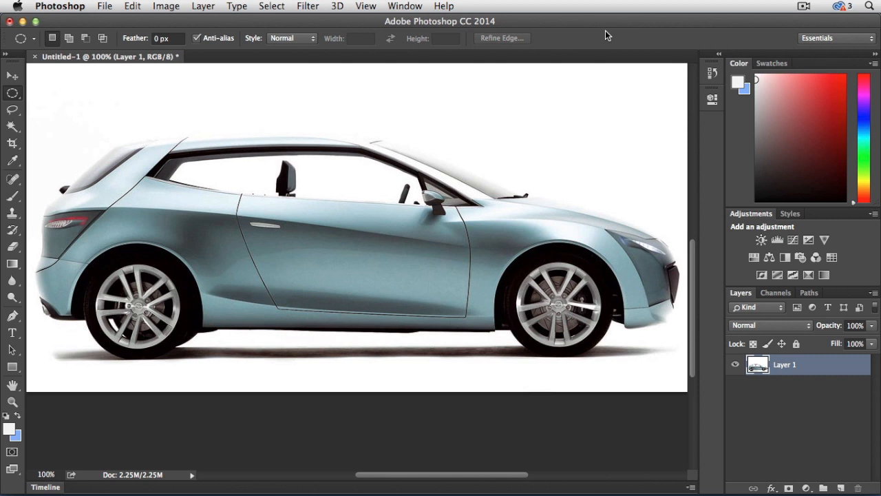
mouse_move(576, 106)
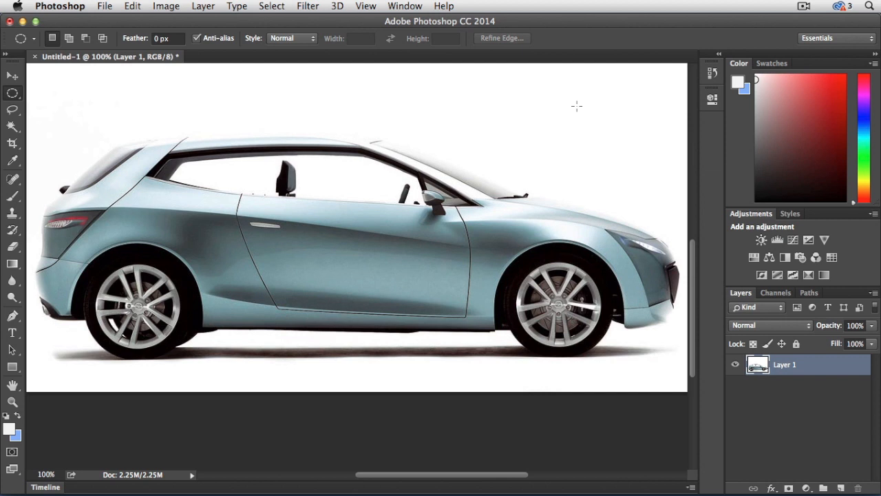
- Convert the car photo's Layer 1 into a Smart Object from its context menu
right_click(784, 365)
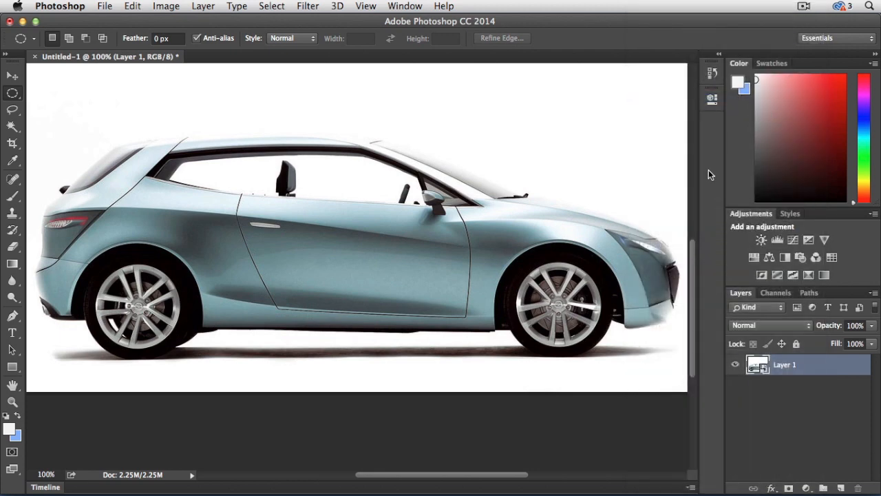
mouse_move(662, 207)
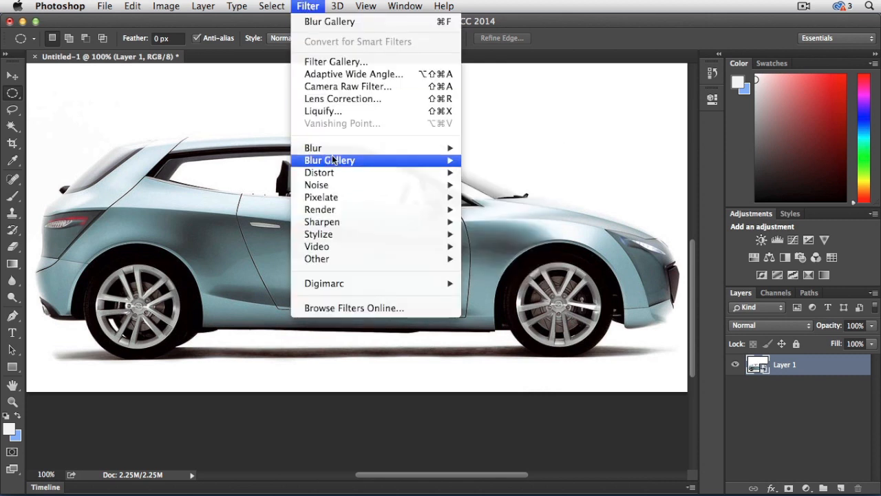
- Place a 15° Spin Blur pin on the rear wheel and zoom in on it
left_click(330, 159)
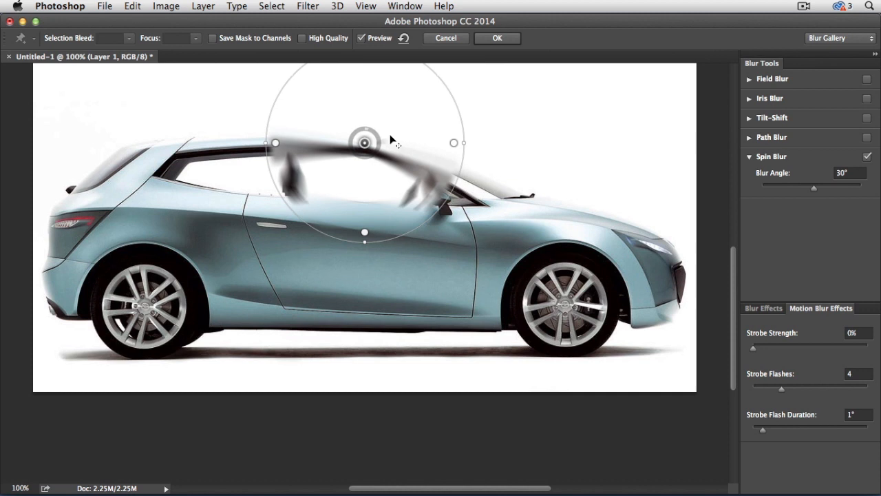
mouse_move(395, 102)
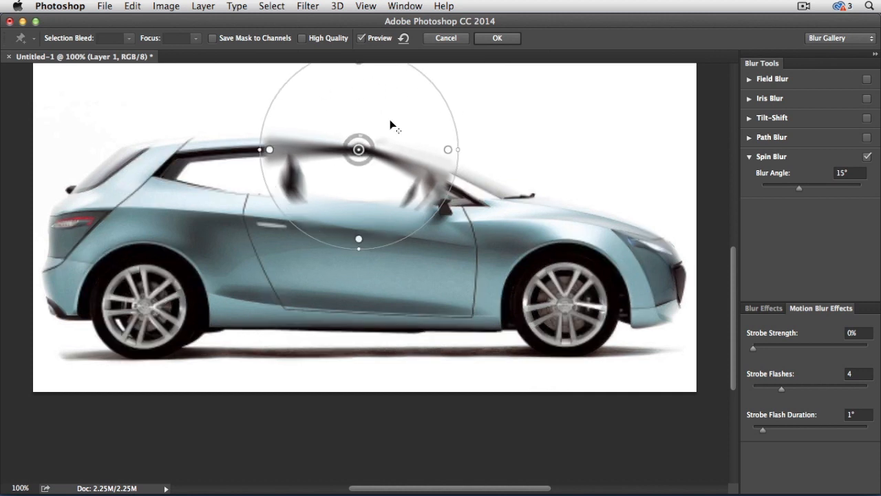
left_click_drag(358, 150, 143, 307)
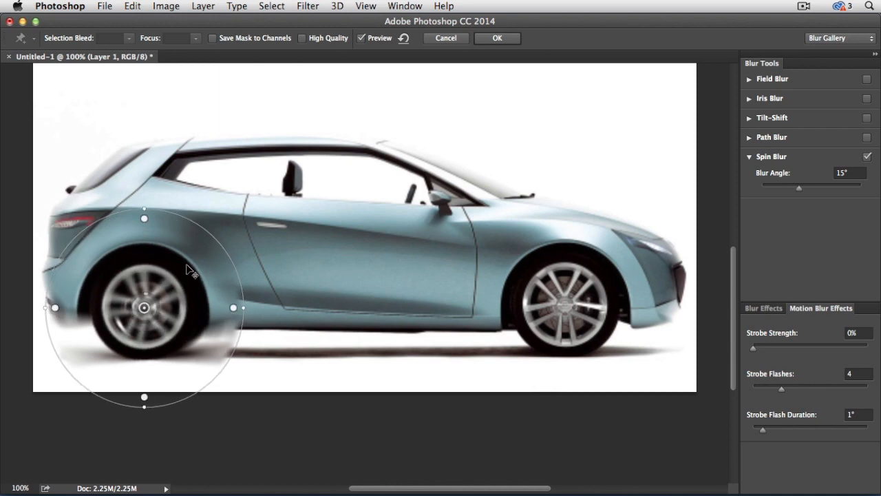
left_click(365, 5)
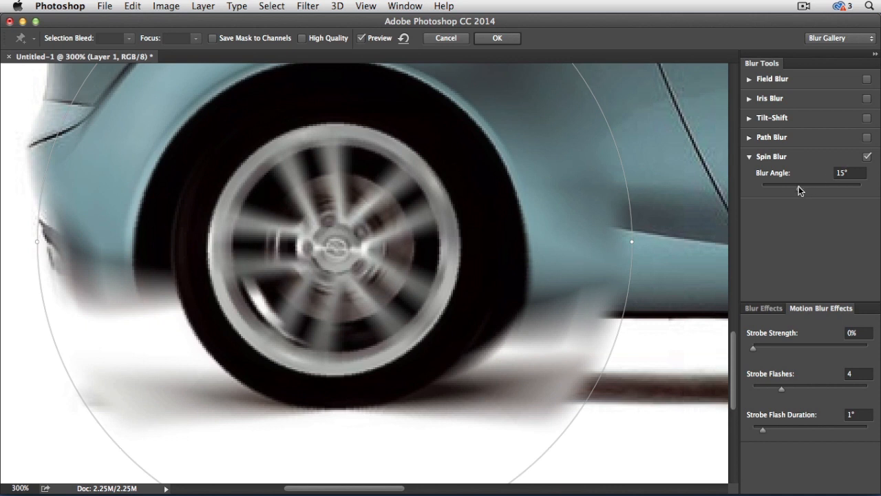
mouse_move(760, 353)
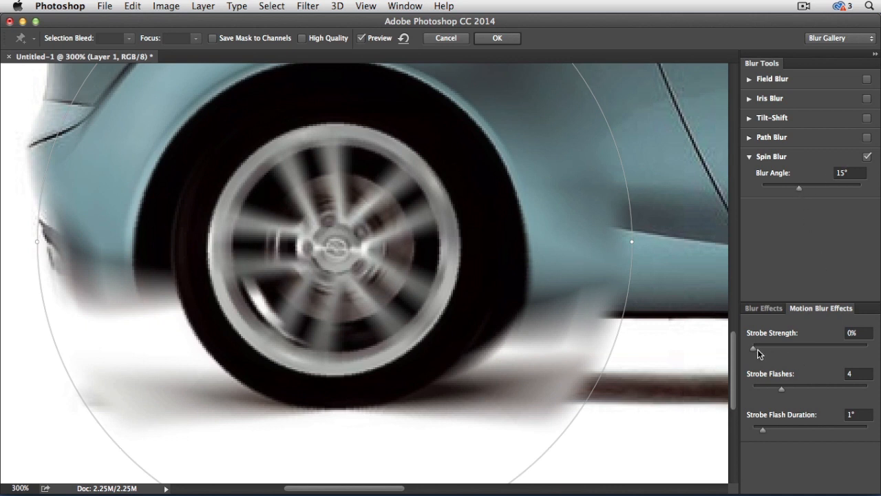
mouse_move(758, 351)
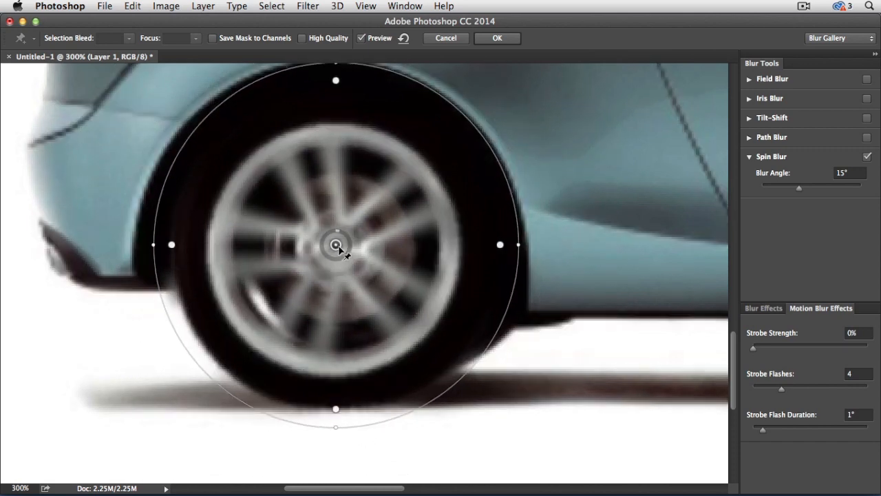
- Shrink the rear wheel's spin blur ellipse to match the rim outline
left_click_drag(336, 244, 336, 256)
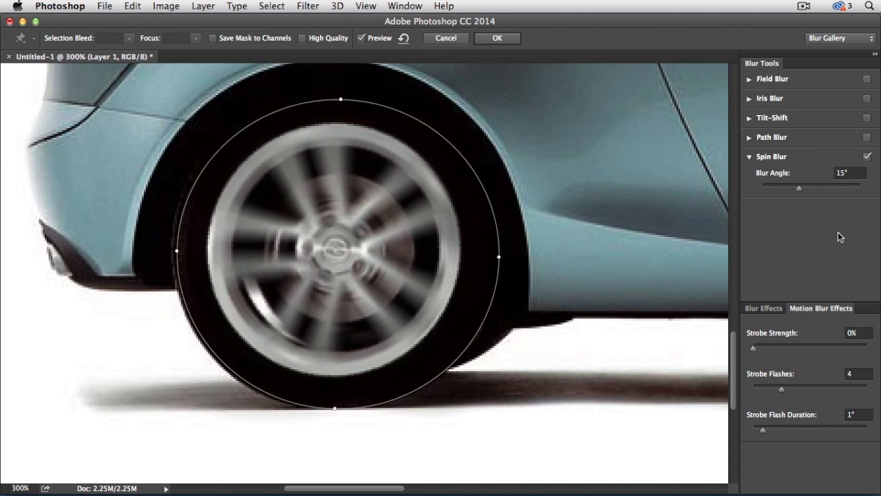
mouse_move(771, 165)
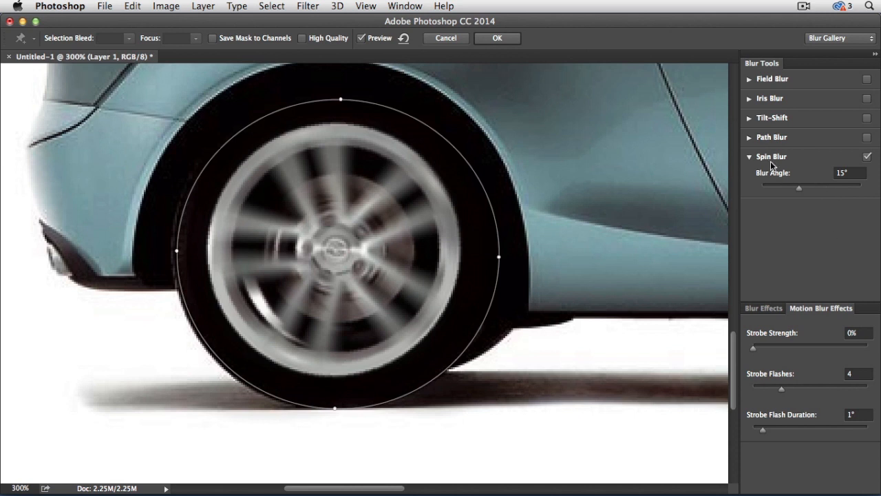
mouse_move(799, 189)
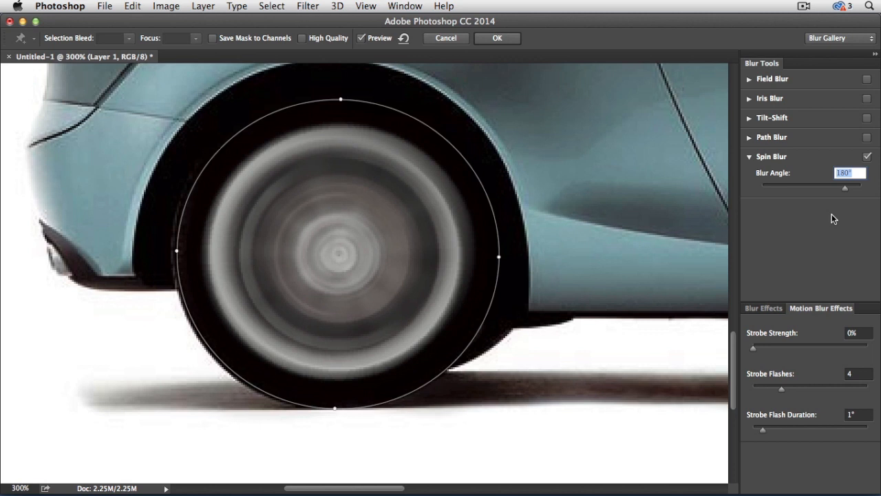
mouse_move(753, 352)
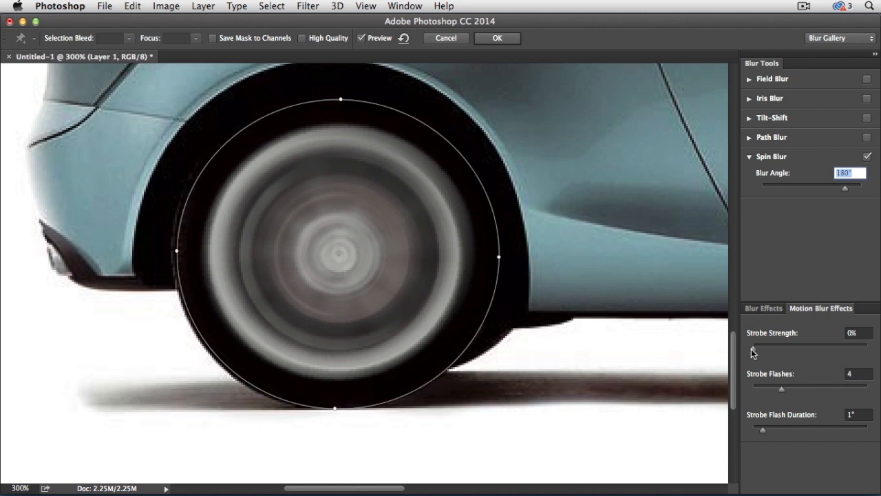
- Set Strobe Strength to 100%, Strobe Flashes to 1 and Flash Duration to 15°
left_click_drag(753, 343, 795, 344)
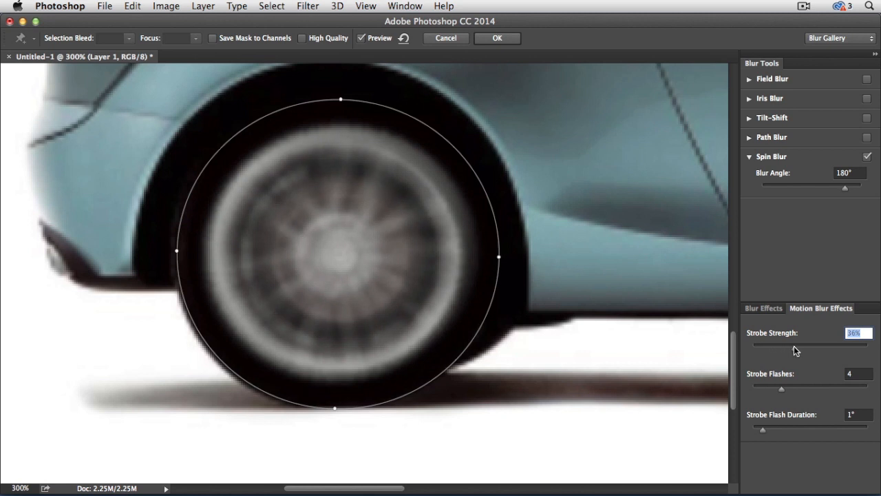
left_click_drag(795, 351, 869, 348)
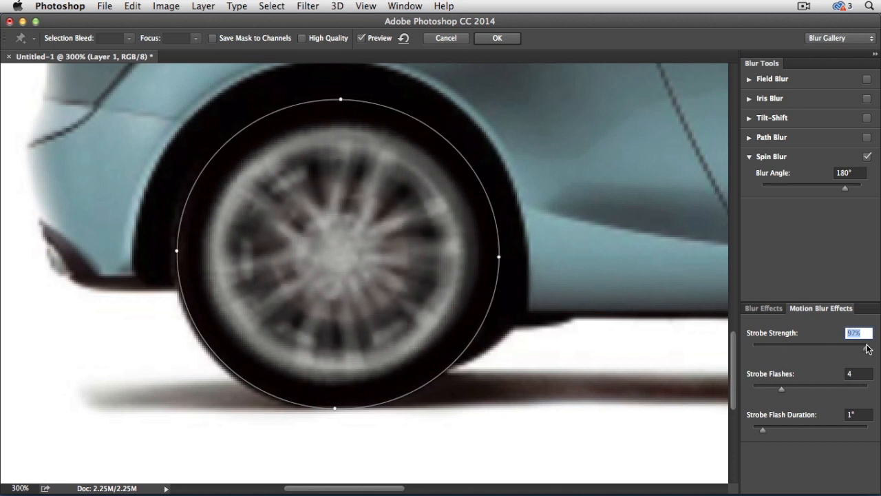
left_click_drag(857, 348, 874, 348)
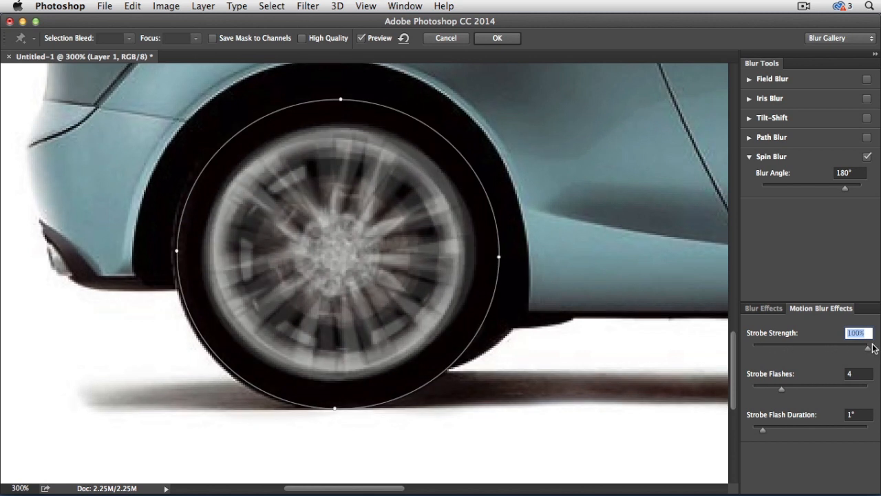
mouse_move(845, 342)
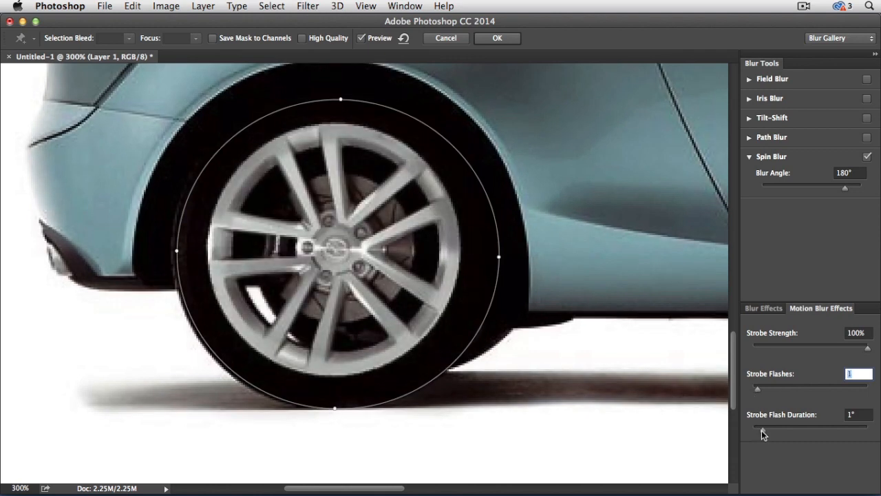
triple_click(858, 413)
type("15")
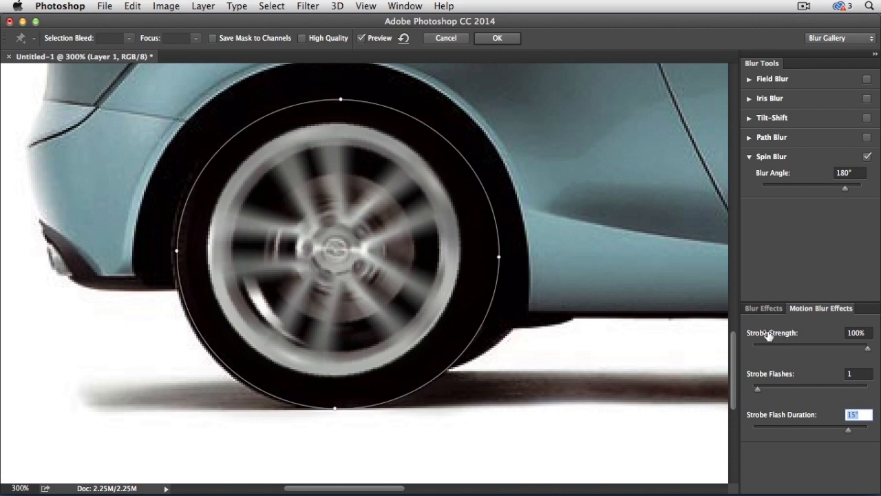
mouse_move(527, 219)
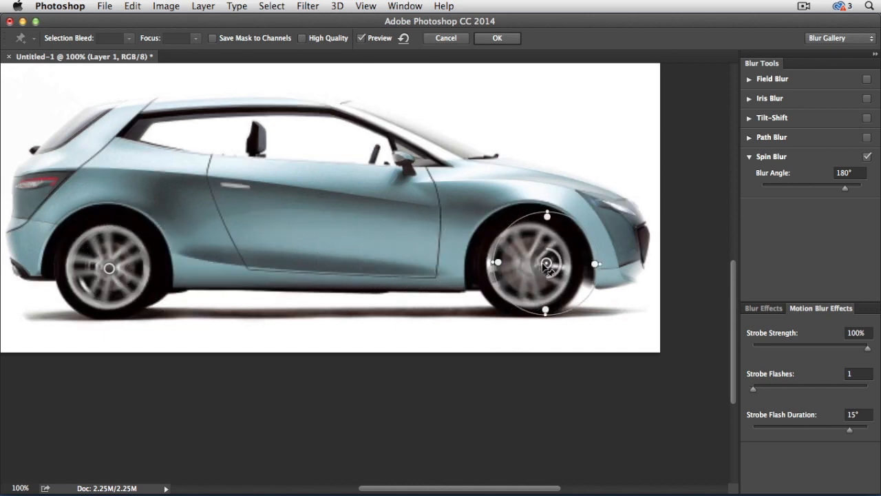
- Fit the front wheel's spin blur ellipse around its rim and apply the filter
left_click_drag(546, 263, 530, 264)
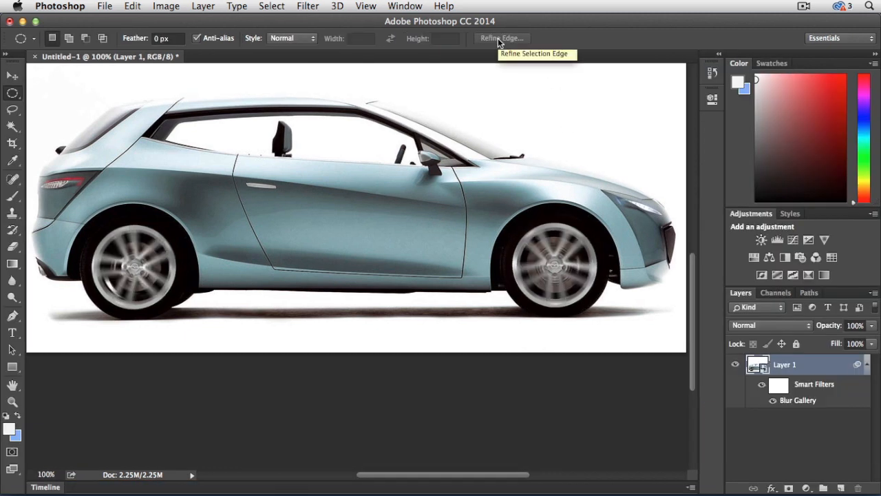
mouse_move(838, 416)
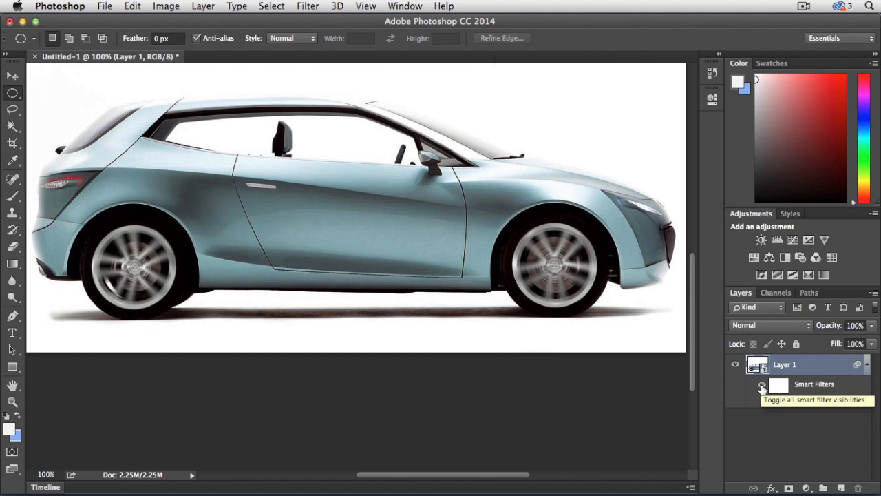
left_click(762, 386)
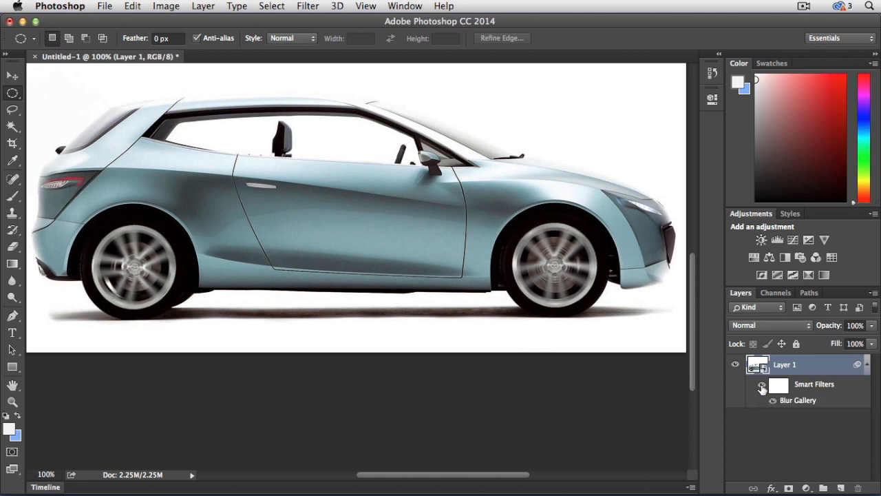
left_click(772, 400)
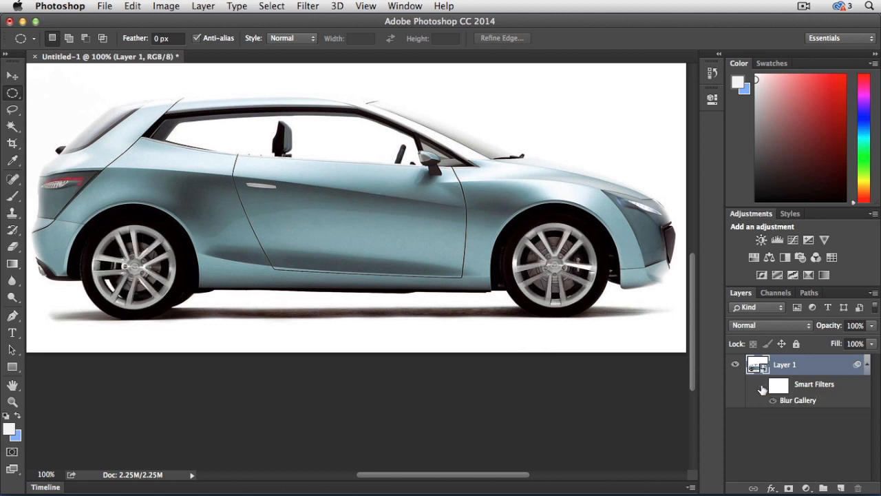
left_click(762, 385)
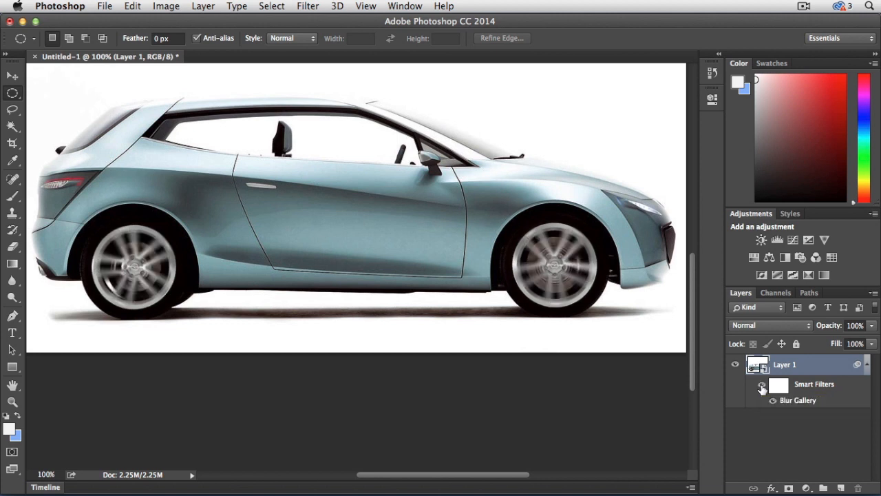